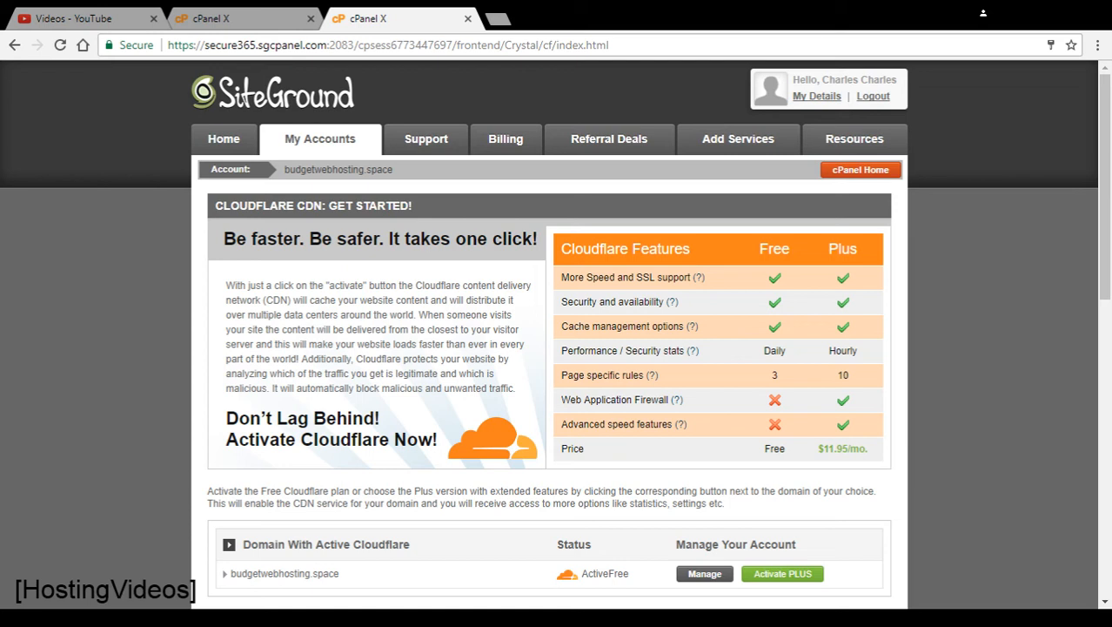
{"action": "mouse_move", "coordinate": [230, 344]}
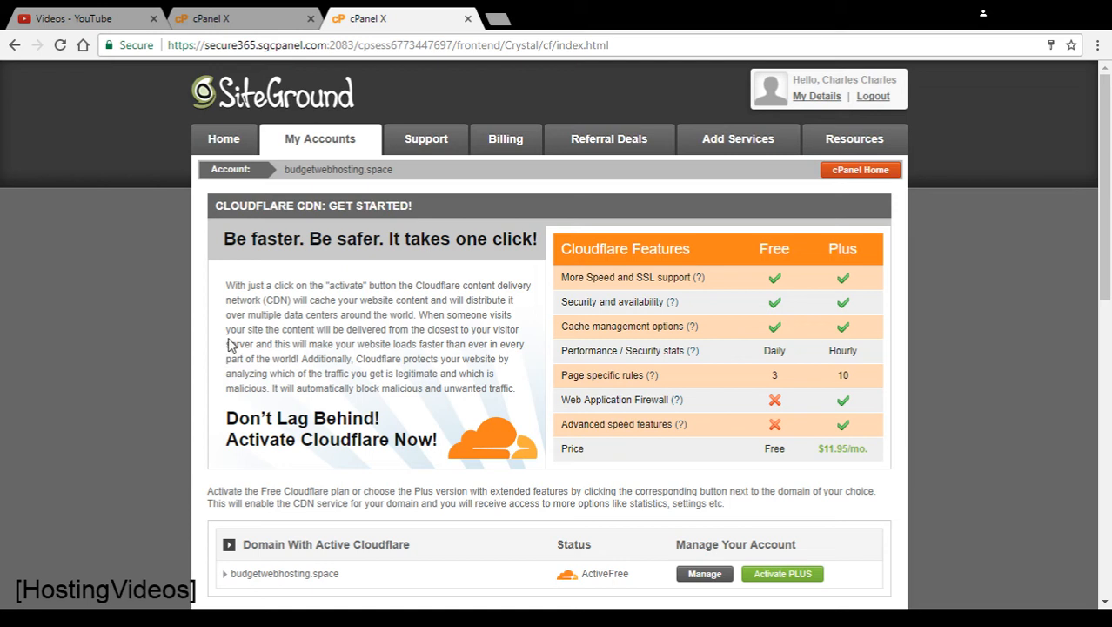
{"action": "mouse_move", "coordinate": [233, 339]}
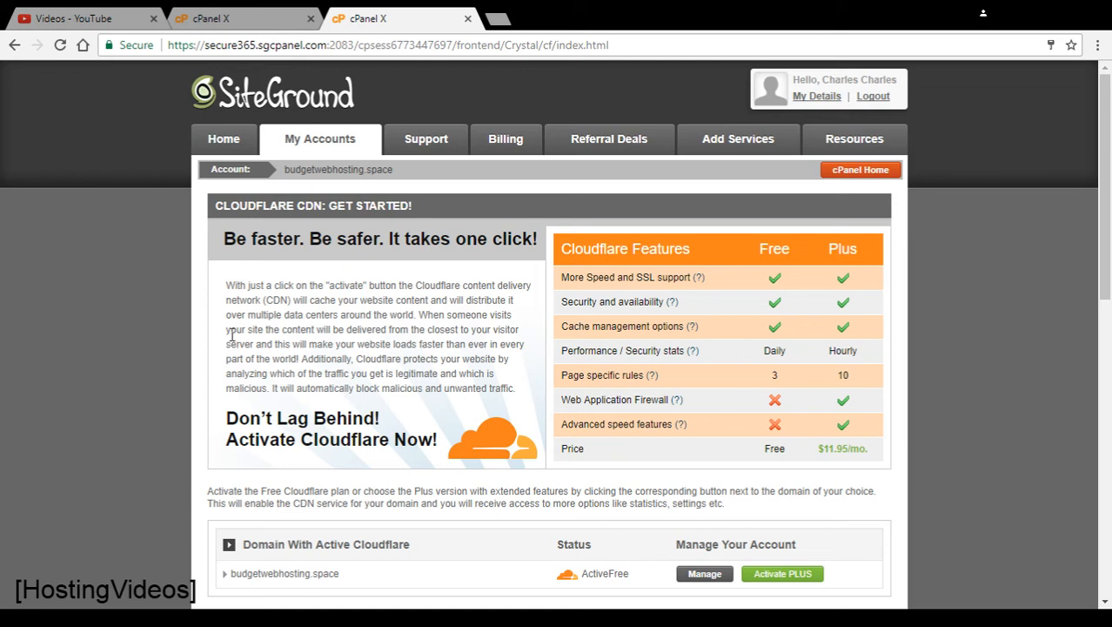
{"action": "mouse_move", "coordinate": [246, 314]}
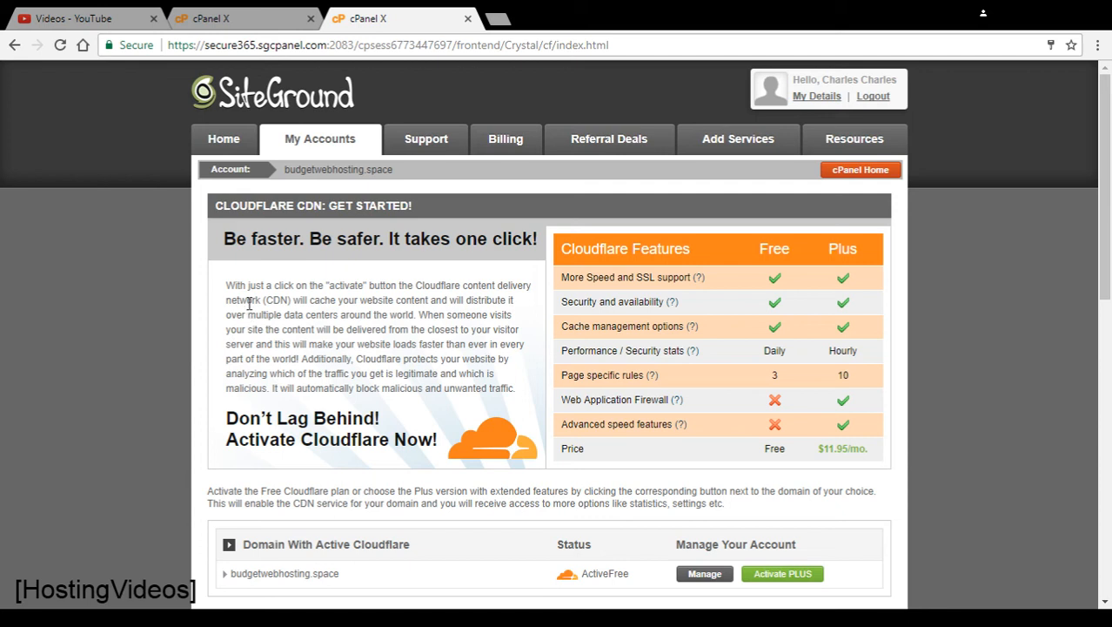
{"action": "mouse_move", "coordinate": [496, 269]}
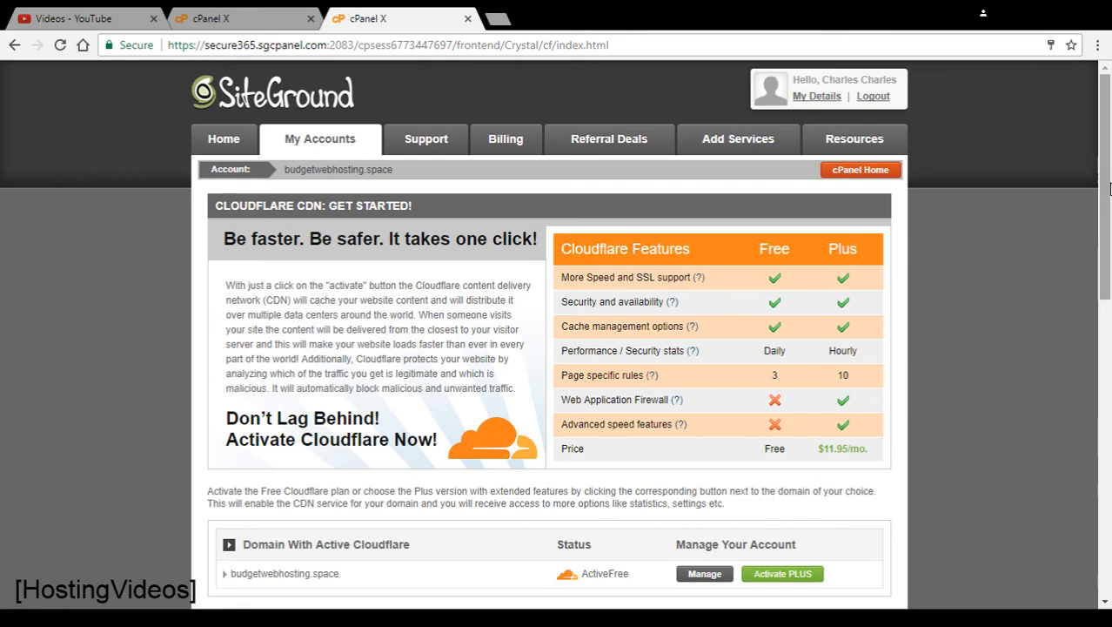
Step: Highlight the Free column's page rules value 3 and Daily stats value in the Cloudflare table
{"action": "scroll", "scroll_direction": "down", "scroll_amount": 3}
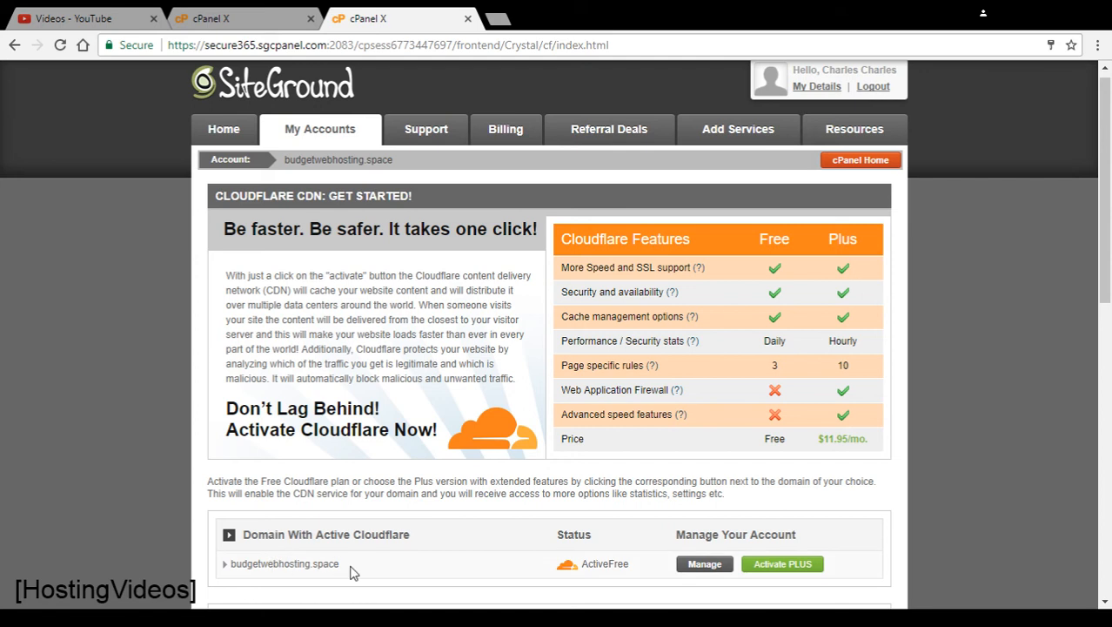
{"action": "mouse_move", "coordinate": [354, 573]}
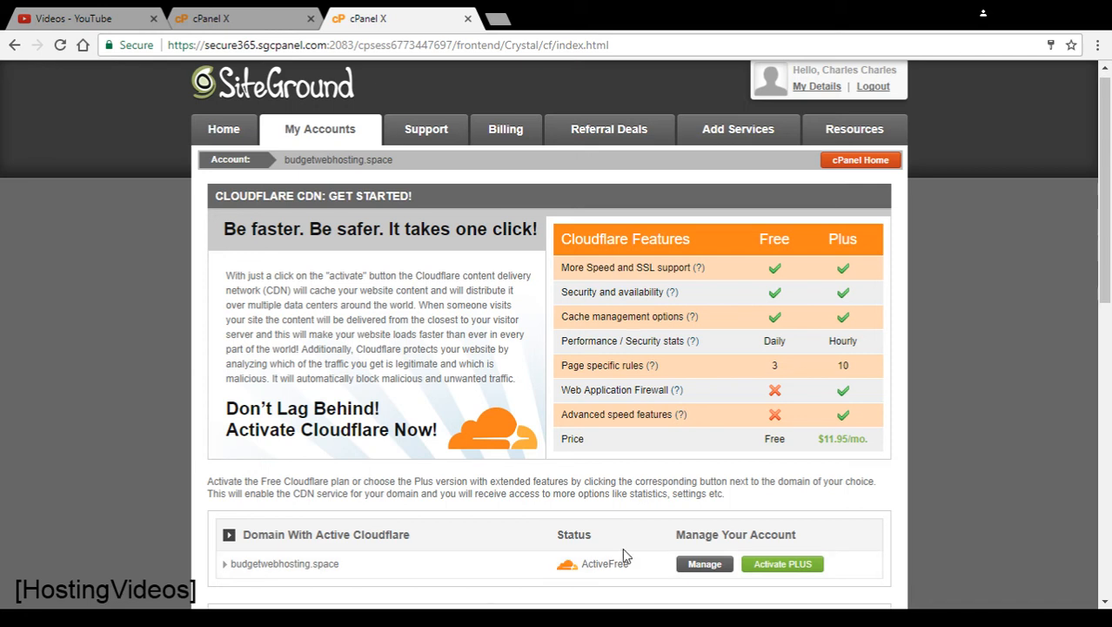
{"action": "mouse_move", "coordinate": [802, 258]}
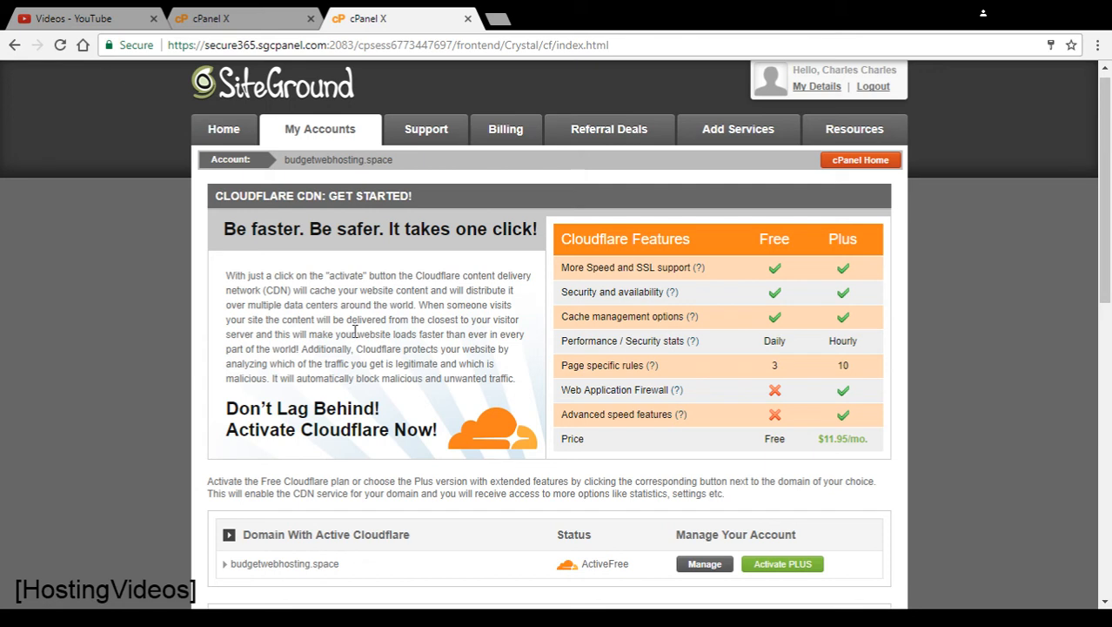
{"action": "mouse_move", "coordinate": [418, 349]}
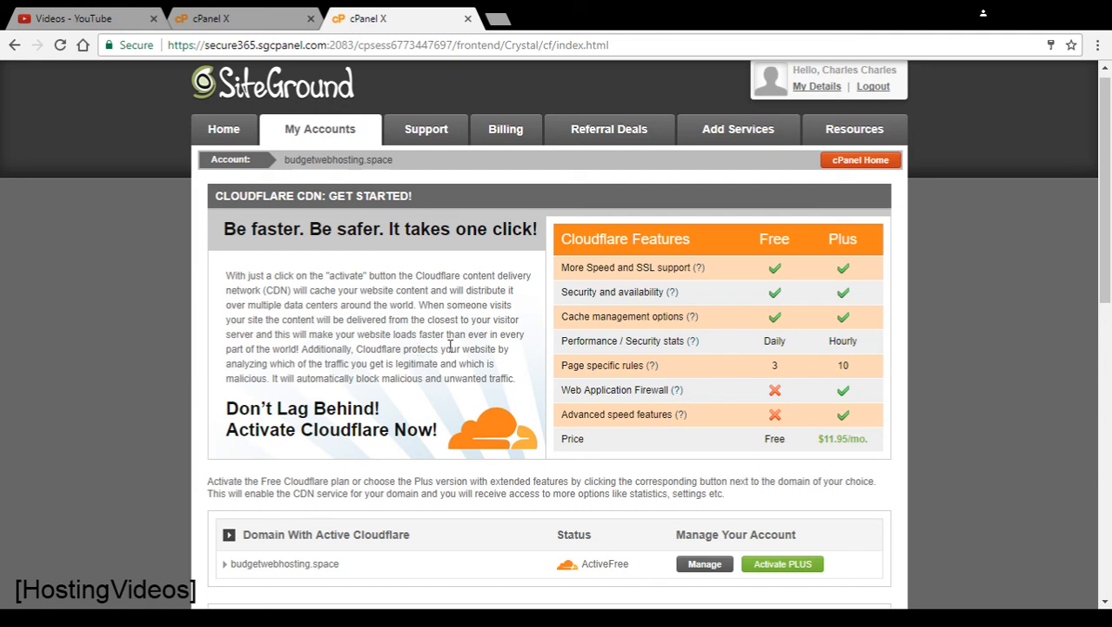
{"action": "mouse_move", "coordinate": [444, 348]}
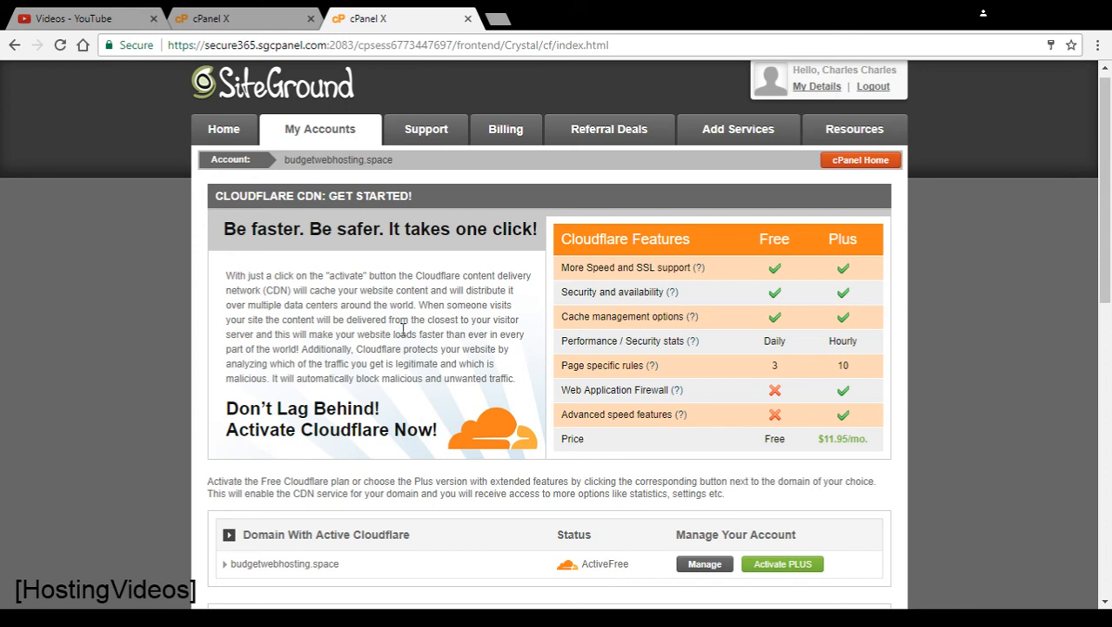
{"action": "mouse_move", "coordinate": [435, 332]}
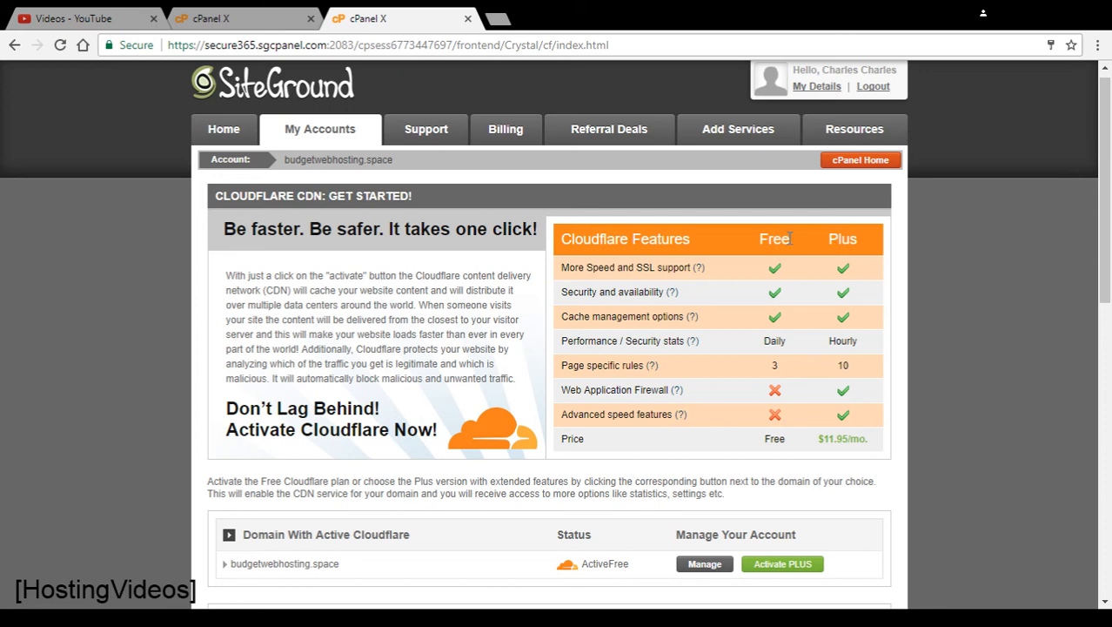
{"action": "double_click", "coordinate": [773, 238]}
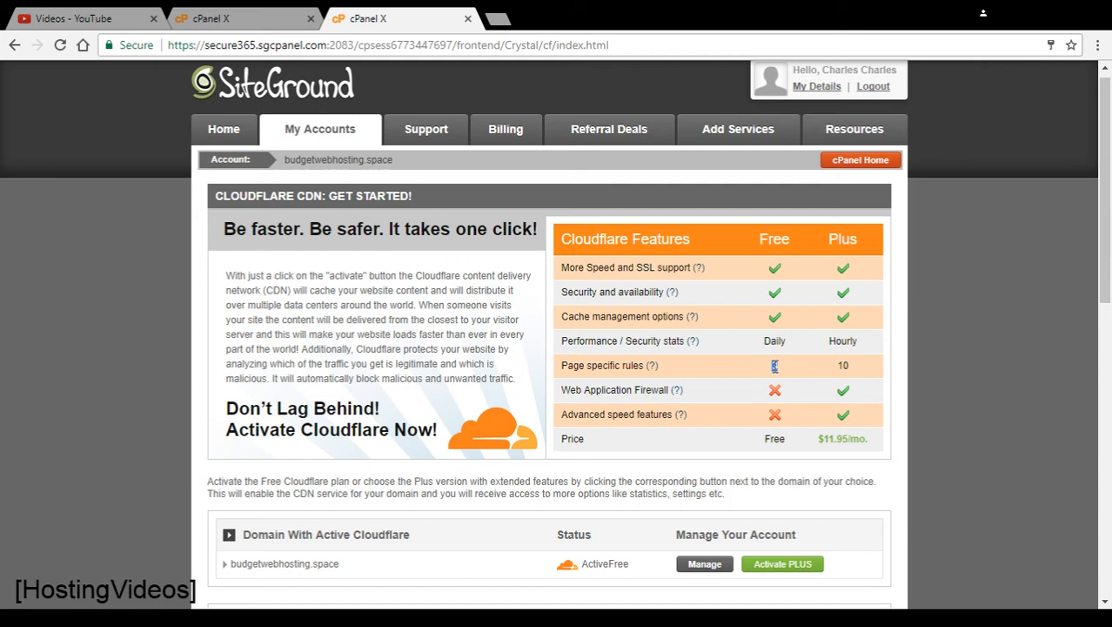
{"action": "mouse_move", "coordinate": [796, 346]}
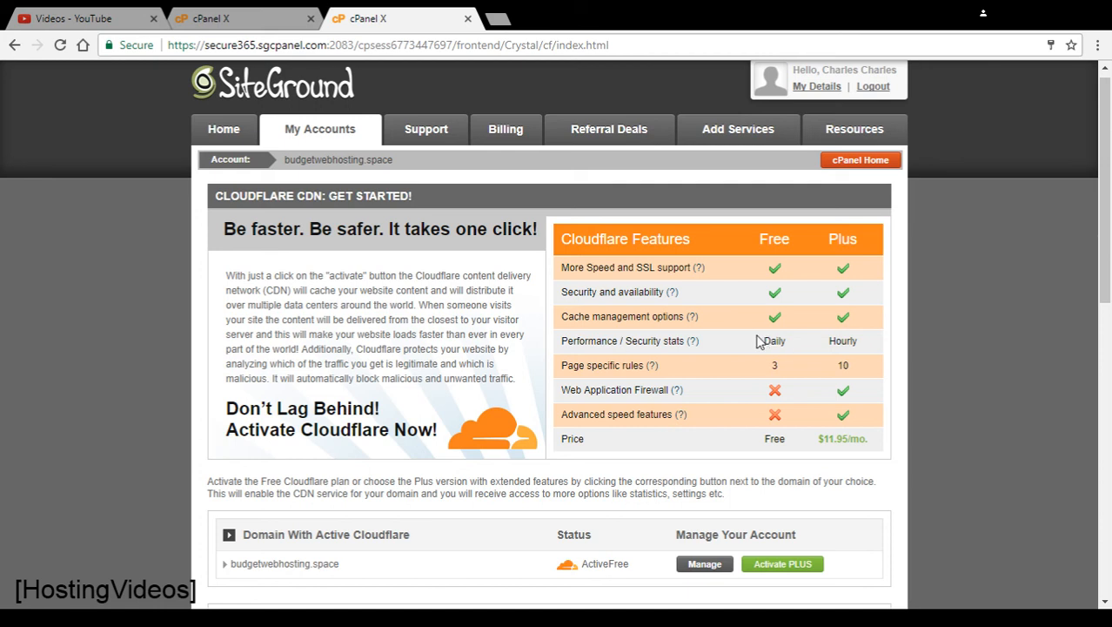
{"action": "double_click", "coordinate": [774, 340]}
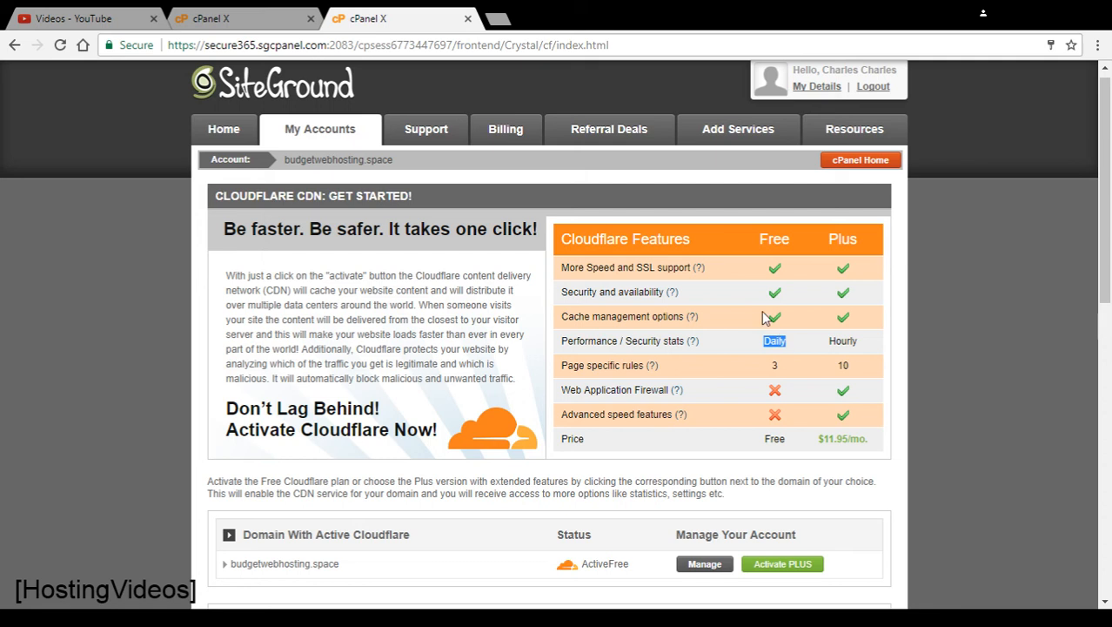
{"action": "mouse_move", "coordinate": [754, 289]}
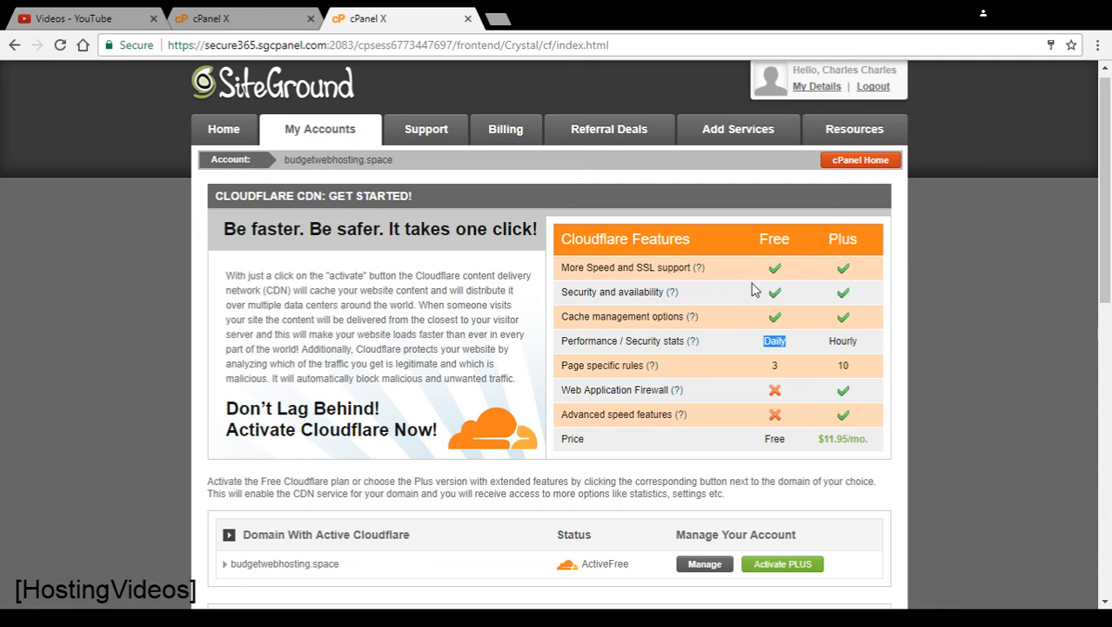
{"action": "mouse_move", "coordinate": [761, 383]}
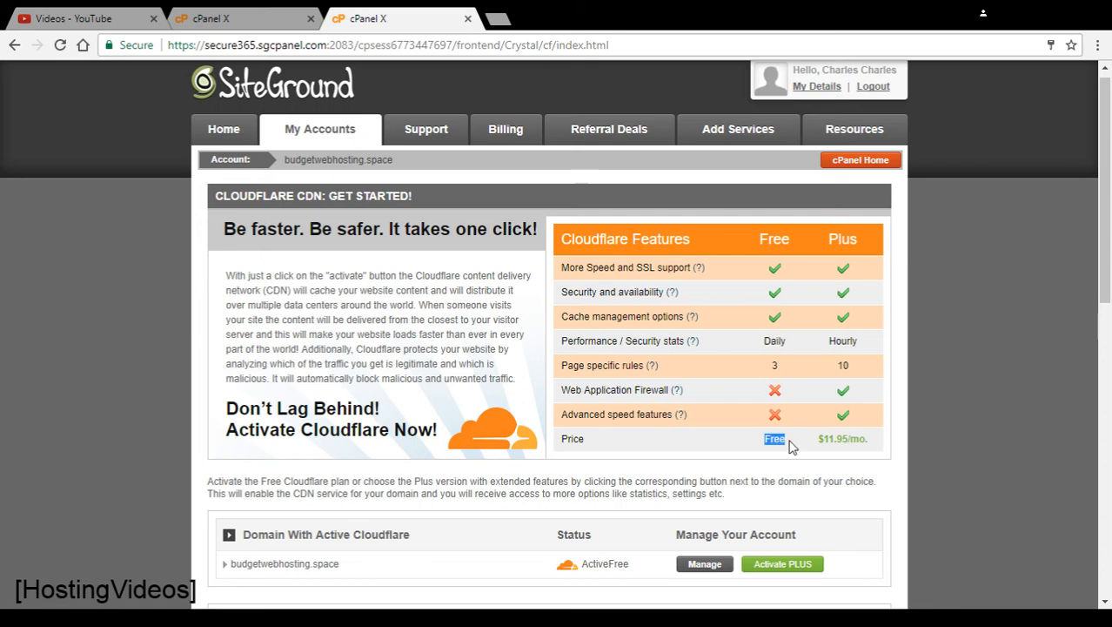
{"action": "mouse_move", "coordinate": [774, 410]}
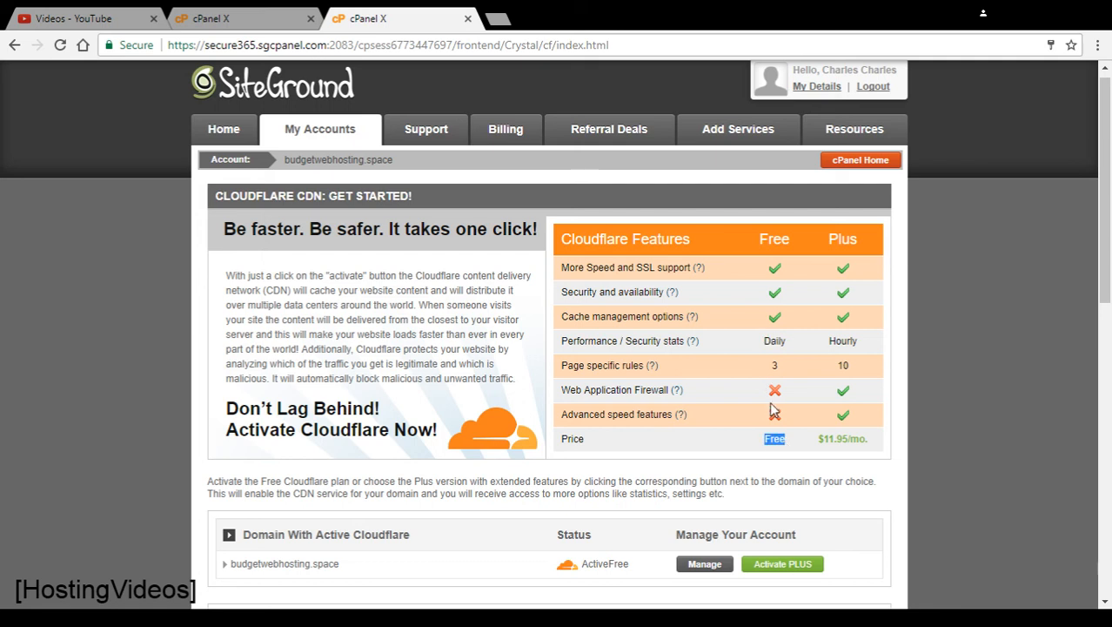
{"action": "scroll", "scroll_direction": "down", "scroll_amount": 3}
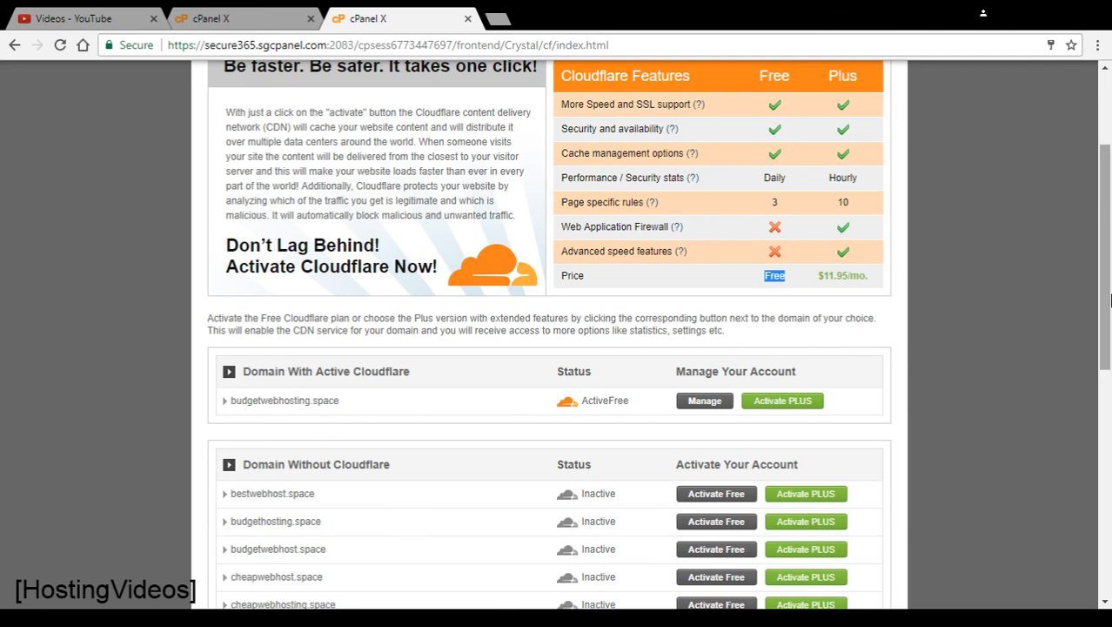
{"action": "scroll", "scroll_direction": "up", "scroll_amount": 3}
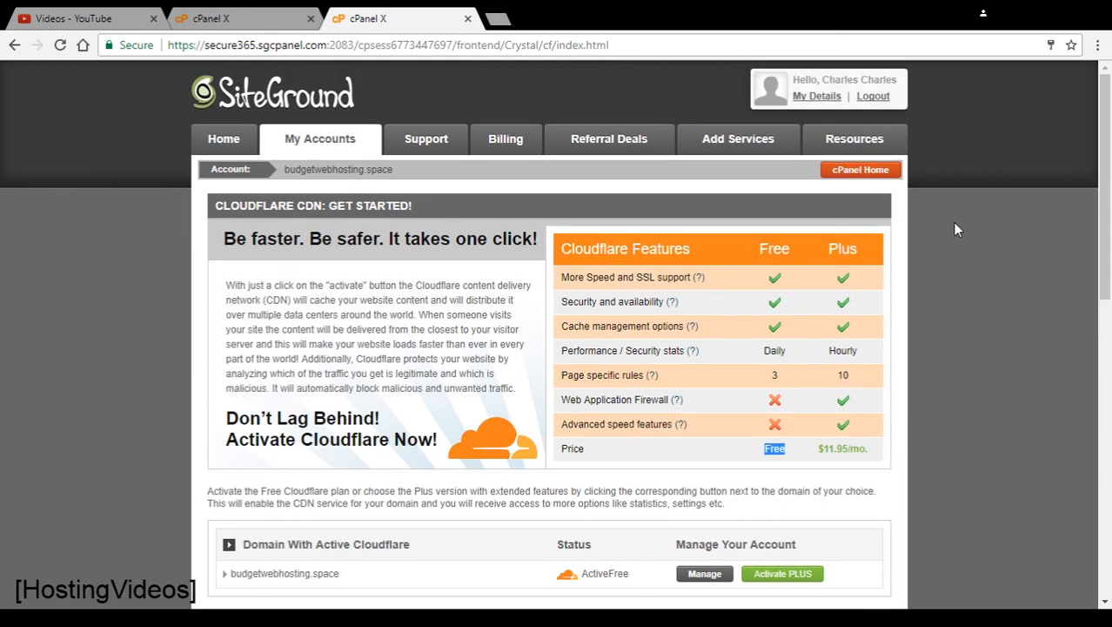
{"action": "mouse_move", "coordinate": [841, 282]}
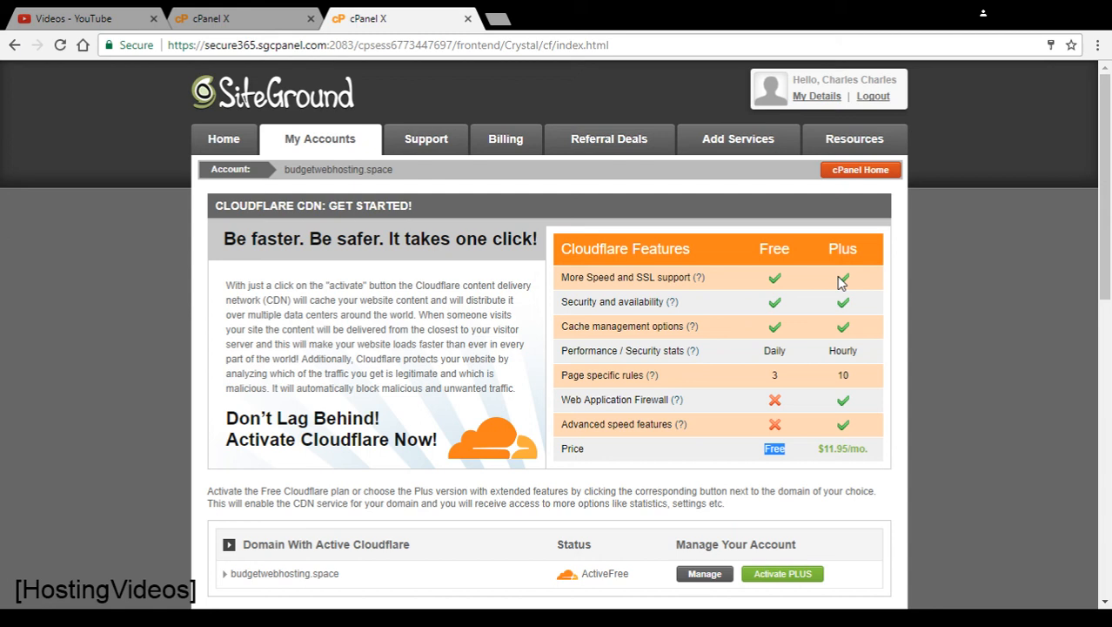
{"action": "mouse_move", "coordinate": [832, 281]}
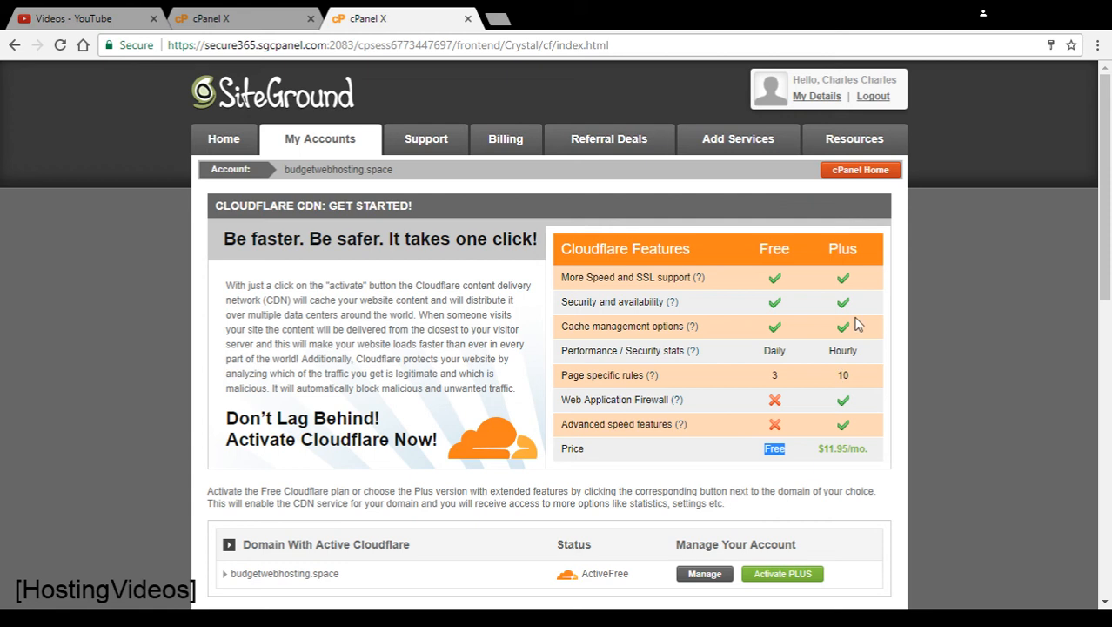
{"action": "mouse_move", "coordinate": [828, 434]}
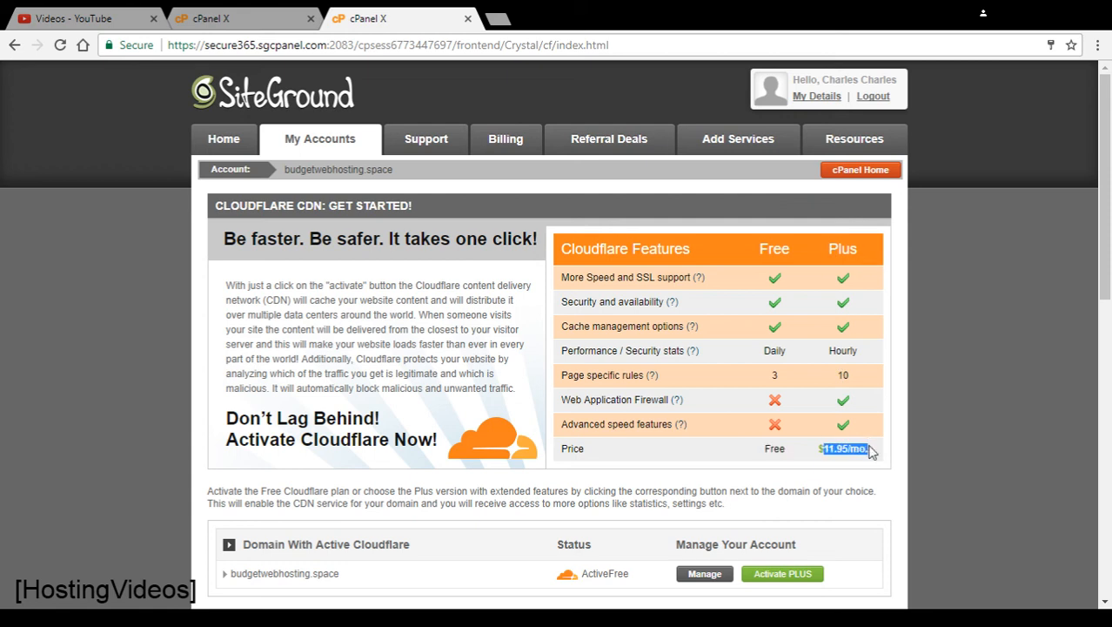
{"action": "scroll", "scroll_direction": "down", "scroll_amount": 3}
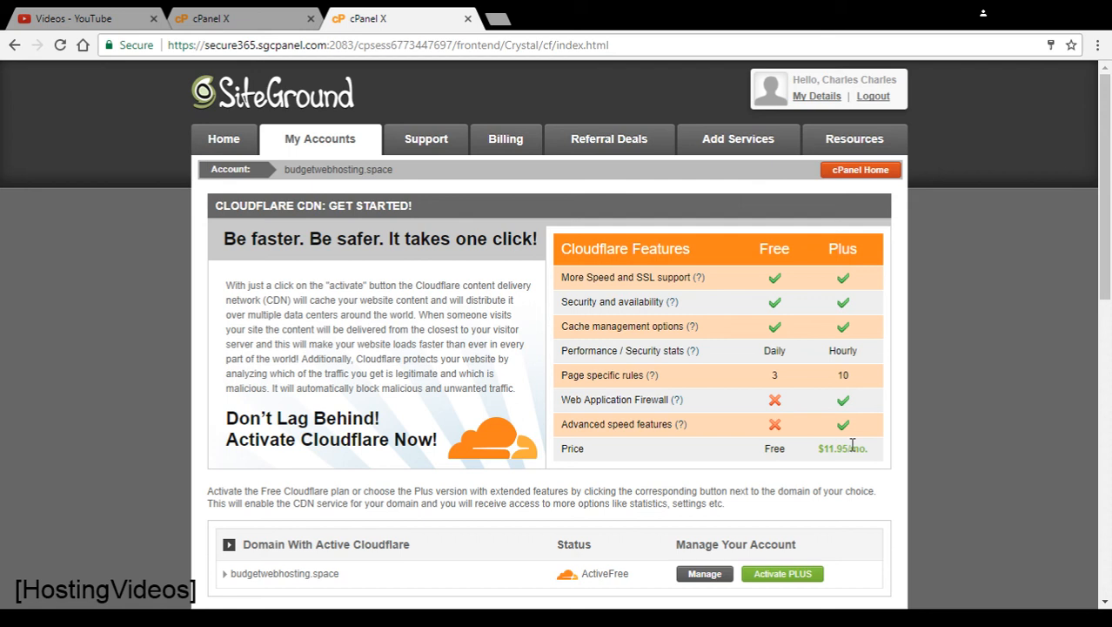
{"action": "mouse_move", "coordinate": [857, 446]}
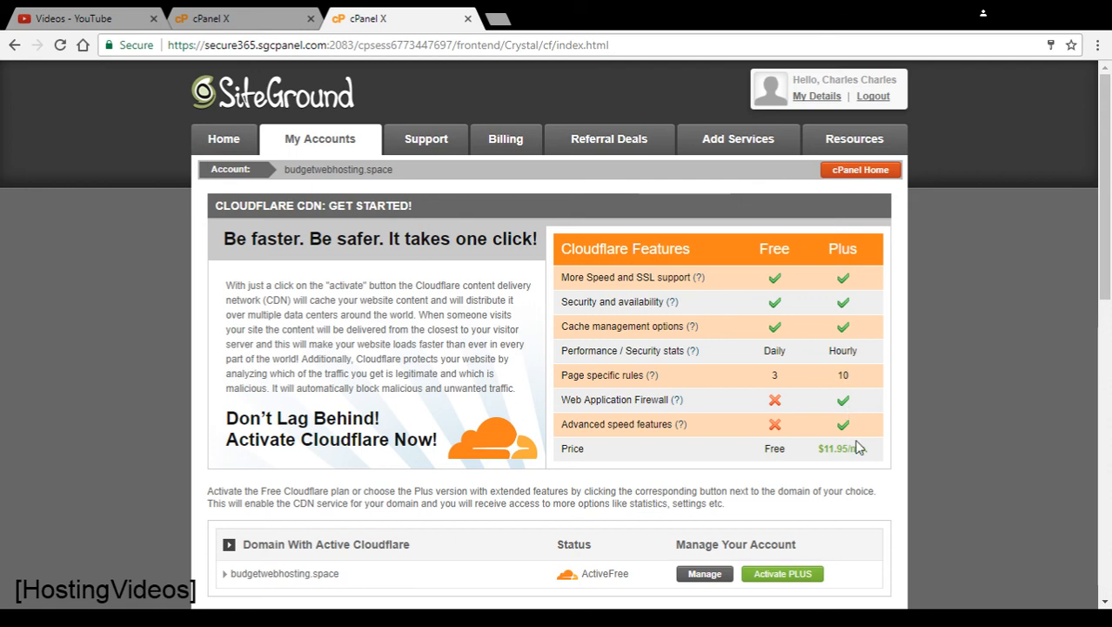
{"action": "mouse_move", "coordinate": [677, 424]}
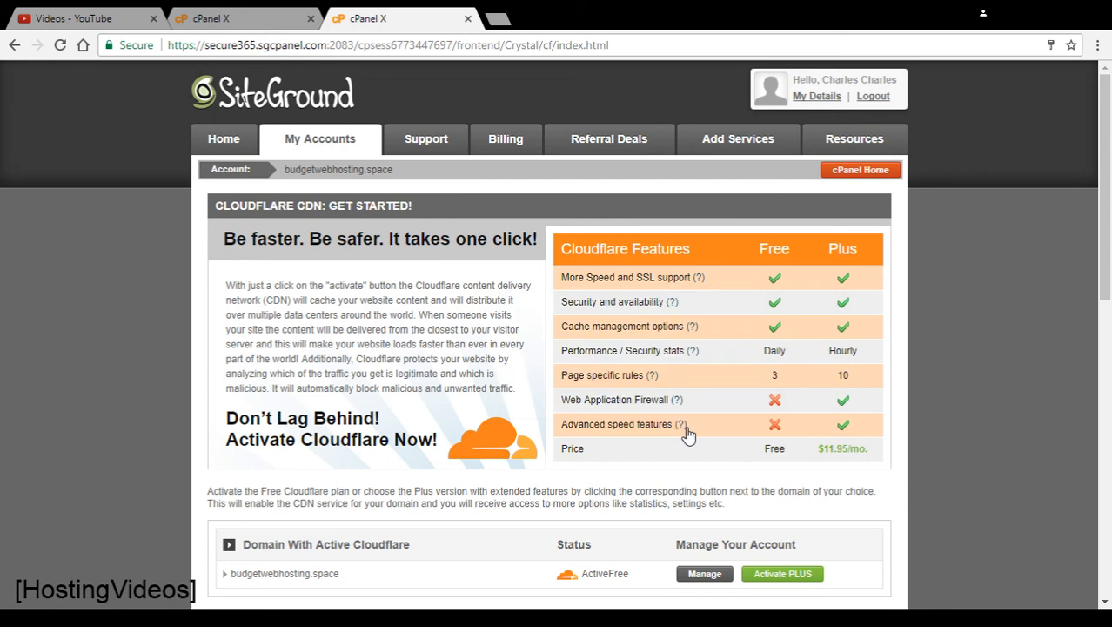
{"action": "mouse_move", "coordinate": [681, 426]}
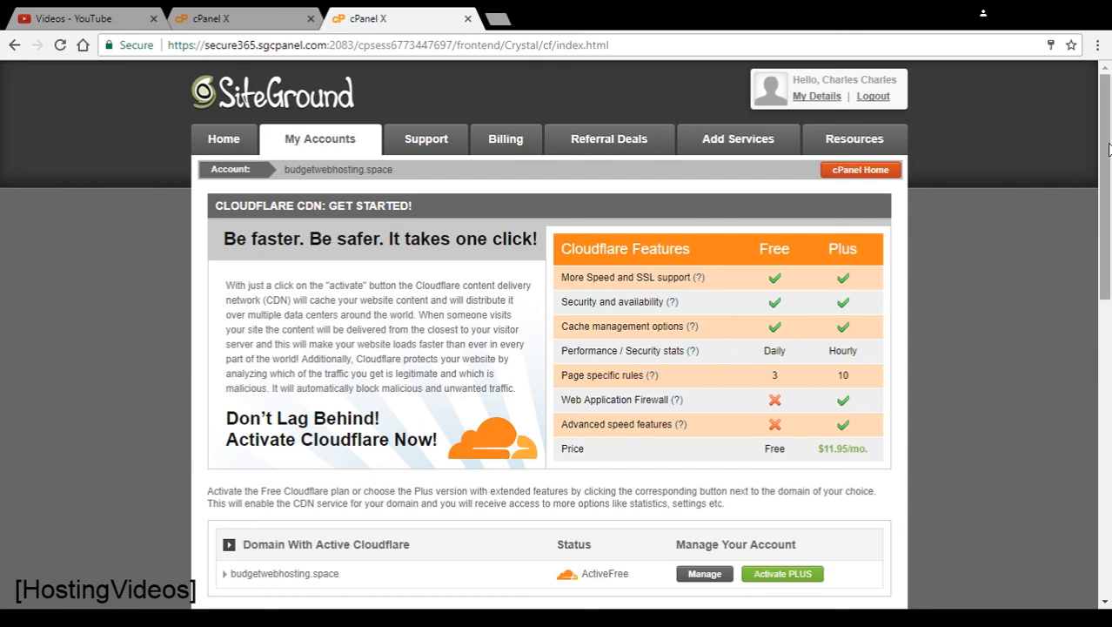
Step: Highlight and clear the Cloudflare description paragraph, then switch to the cPanel home page
{"action": "scroll", "scroll_direction": "down", "scroll_amount": 3}
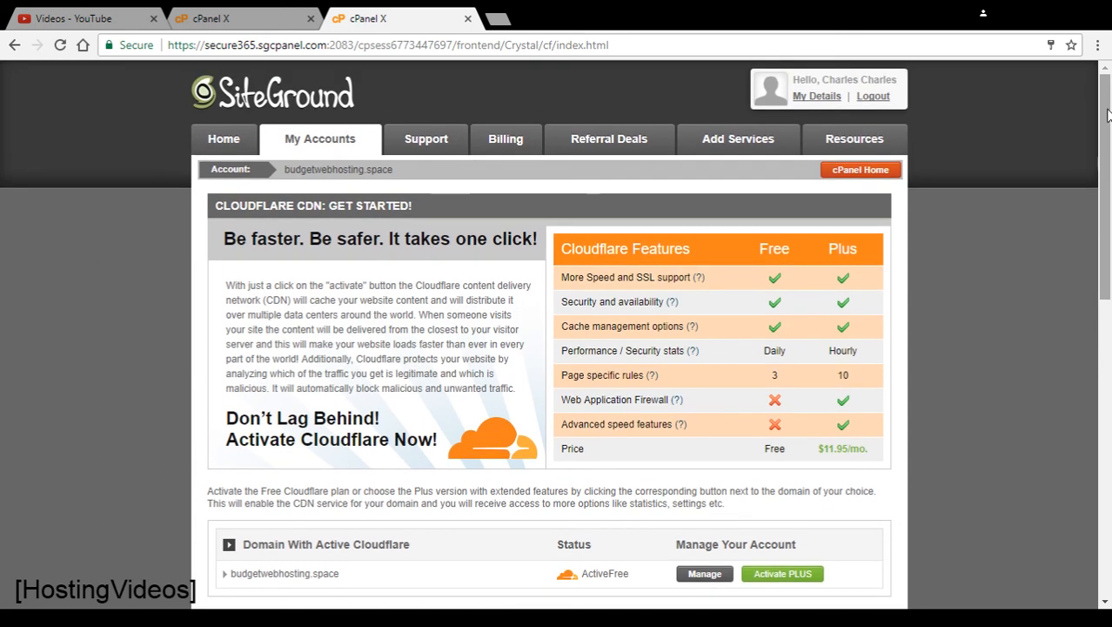
{"action": "mouse_move", "coordinate": [773, 285]}
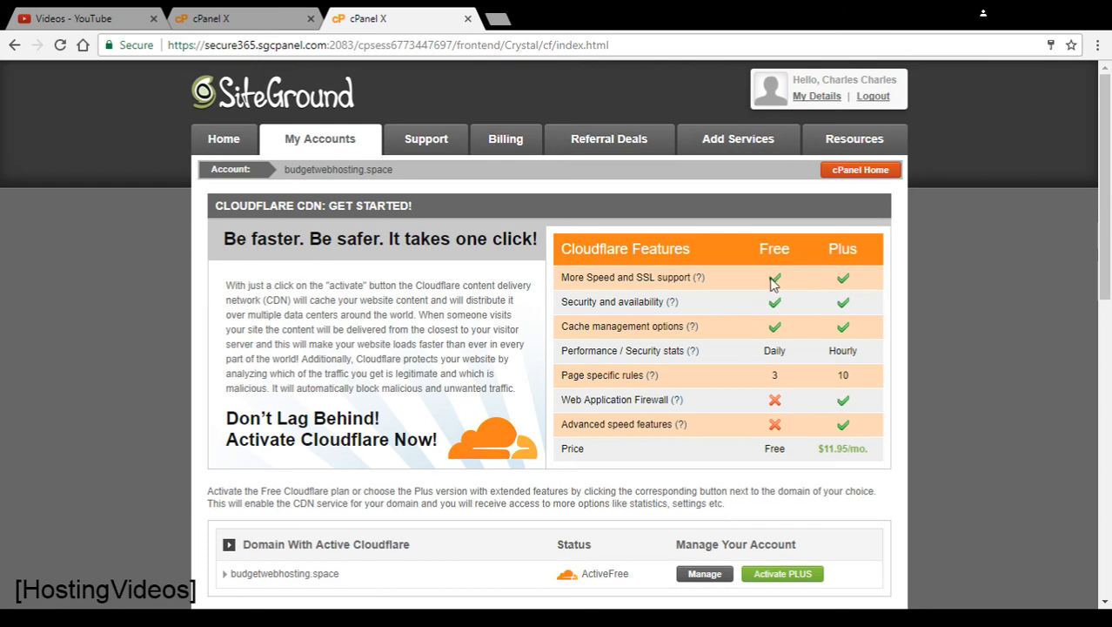
{"action": "mouse_move", "coordinate": [764, 319]}
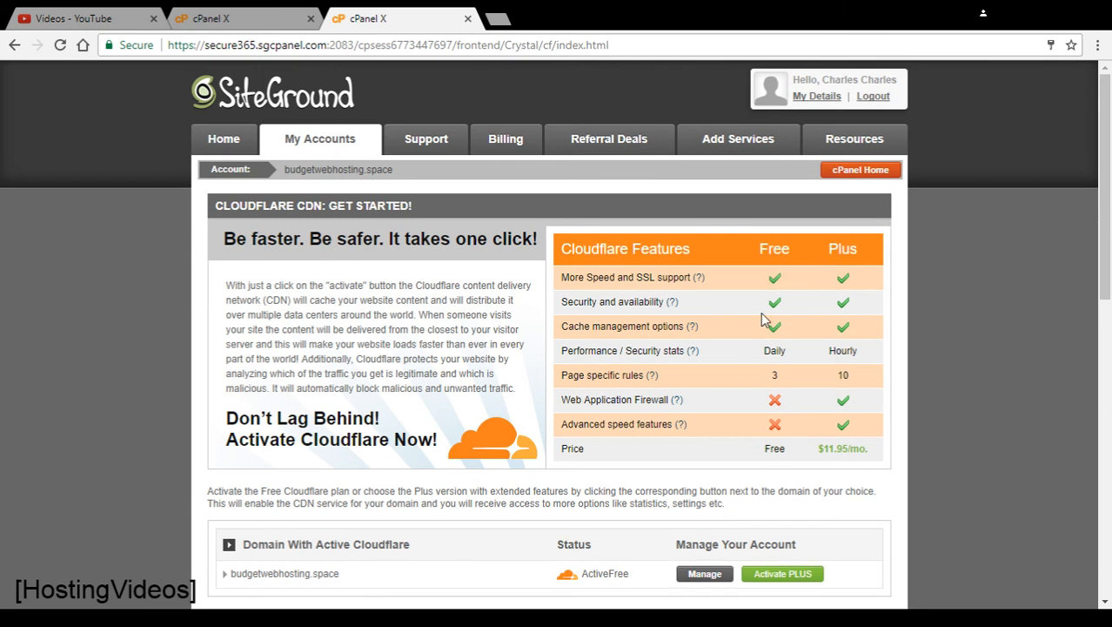
{"action": "mouse_move", "coordinate": [772, 270]}
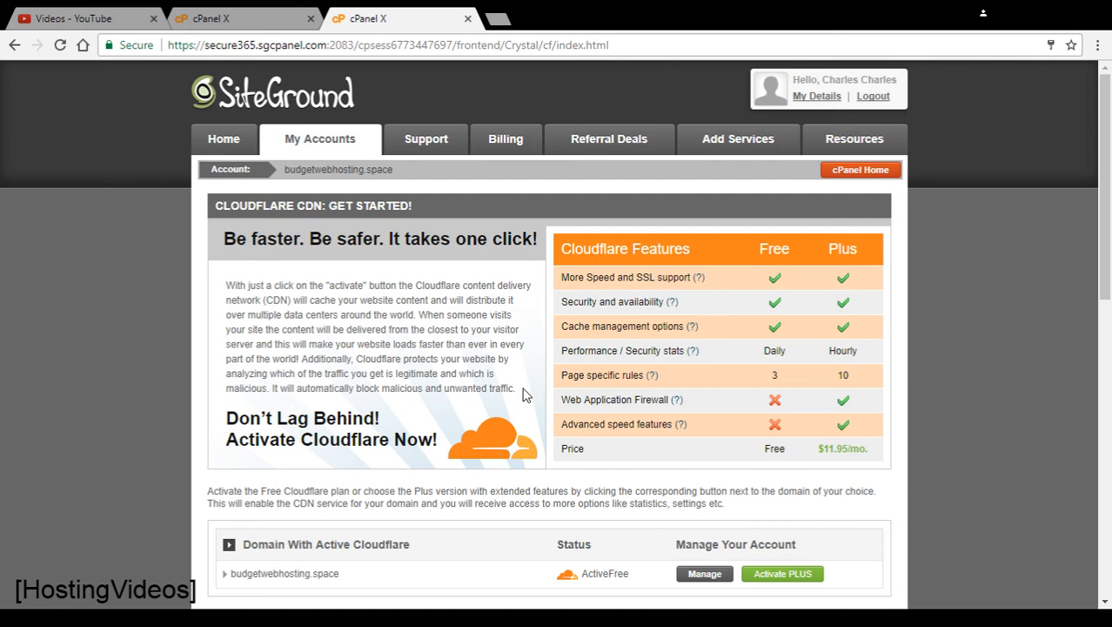
{"action": "left_click_drag", "start_coordinate": [228, 285], "coordinate": [516, 388]}
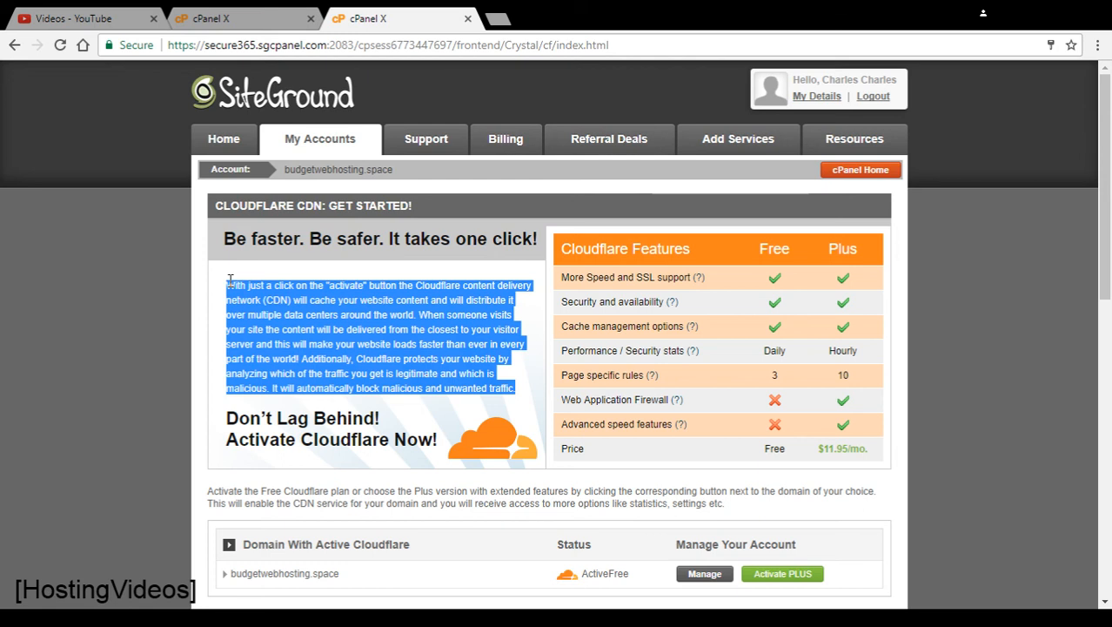
{"action": "left_click", "coordinate": [239, 314]}
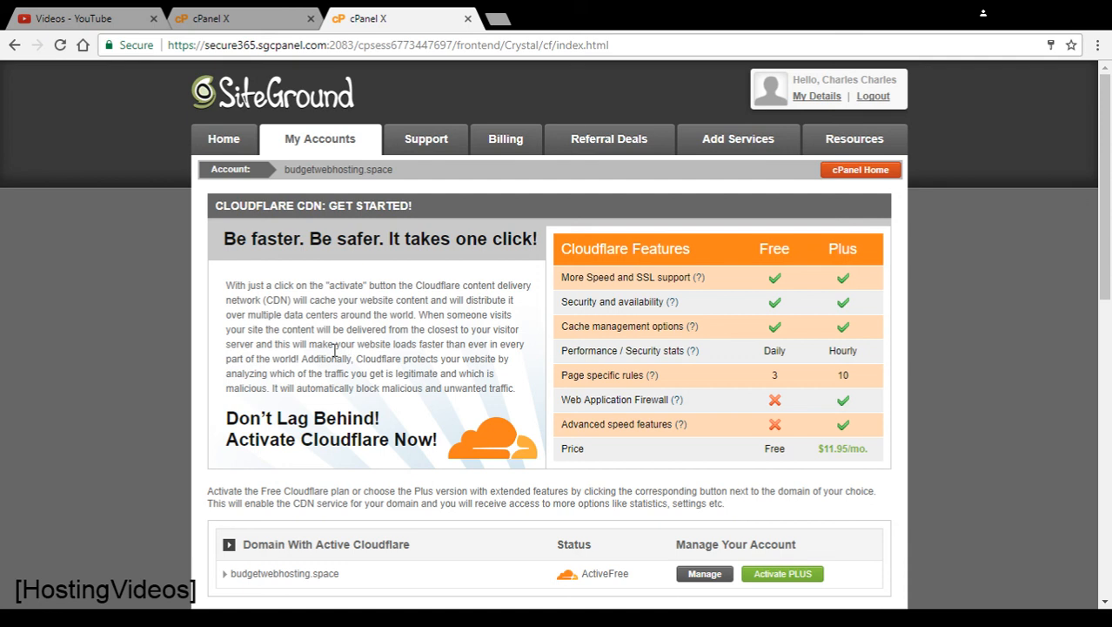
{"action": "left_click", "coordinate": [860, 168]}
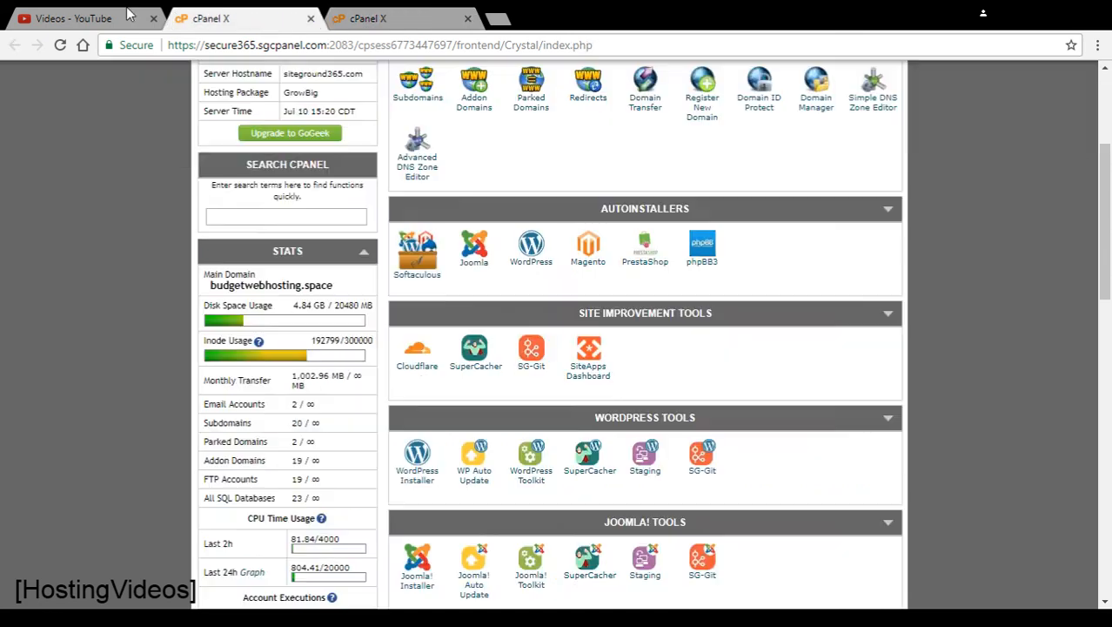
Step: Look over the YouTube uploaded videos list, then return to the Cloudflare CDN plan page
{"action": "left_click", "coordinate": [74, 19]}
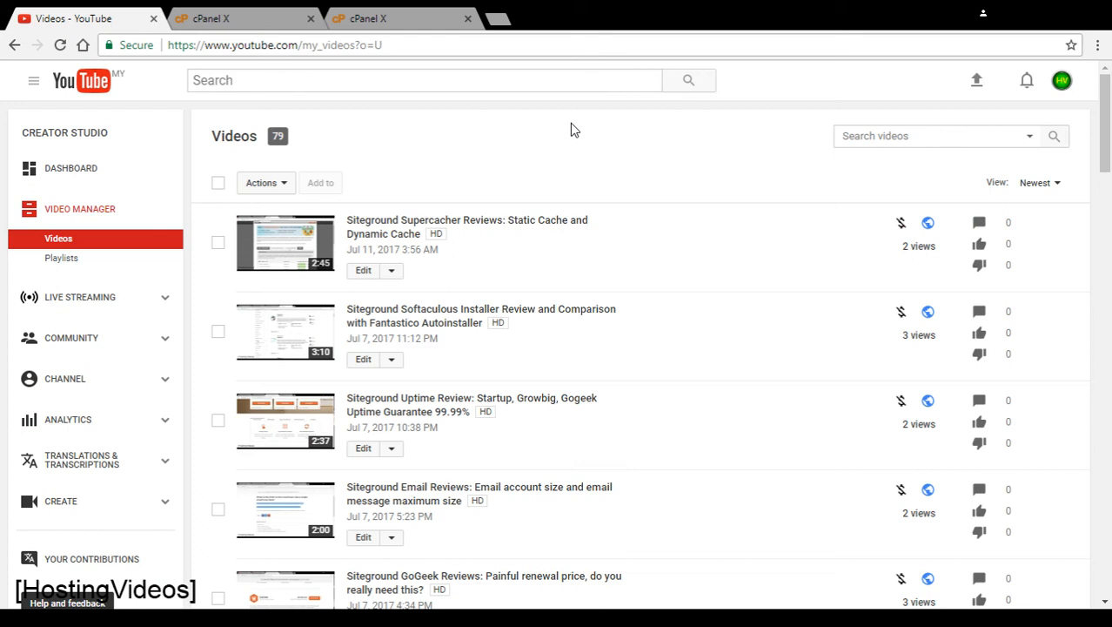
{"action": "mouse_move", "coordinate": [625, 178]}
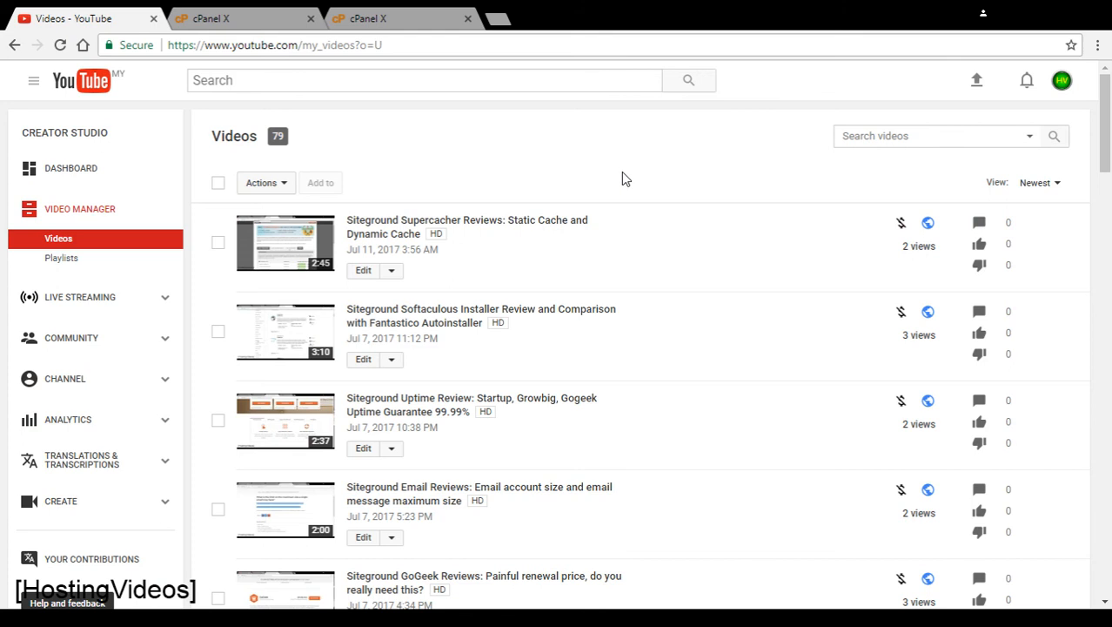
{"action": "mouse_move", "coordinate": [435, 129]}
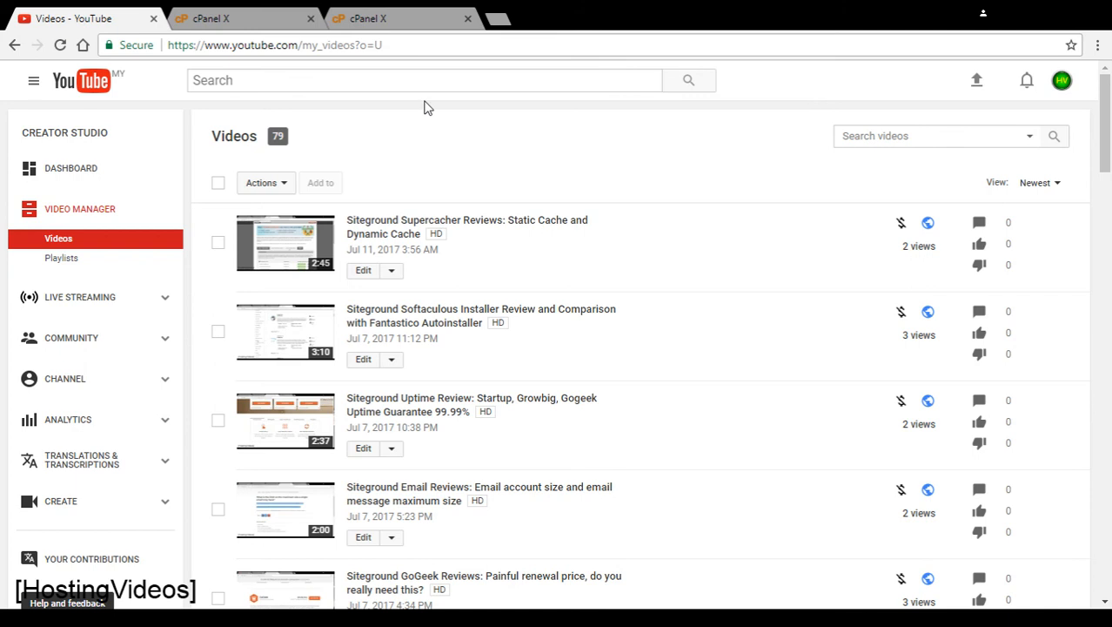
{"action": "left_click", "coordinate": [398, 79]}
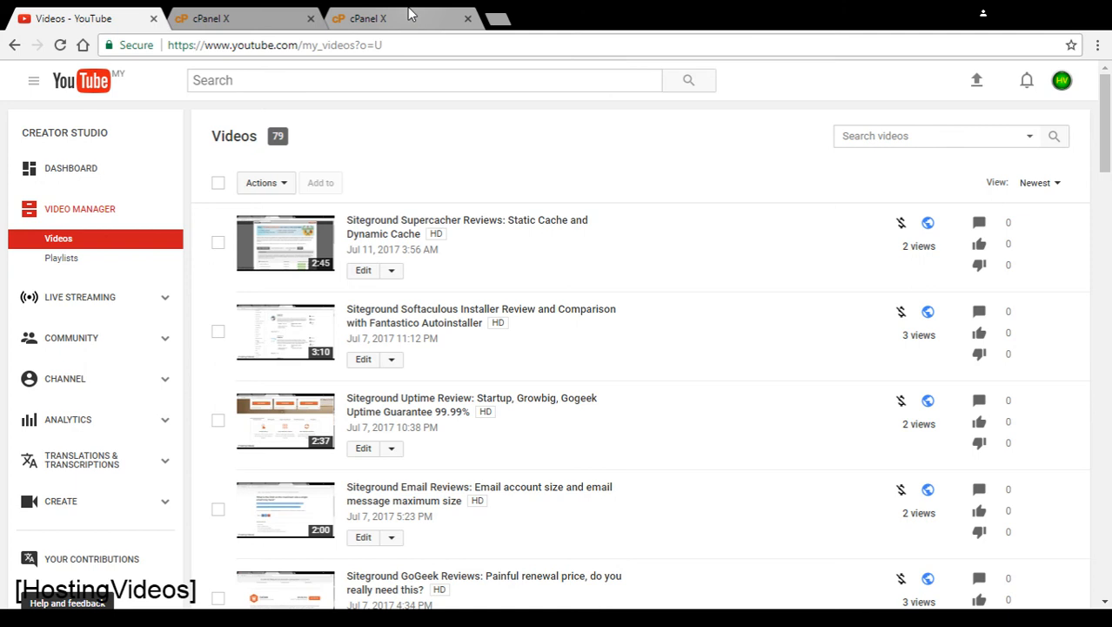
{"action": "left_click", "coordinate": [387, 18]}
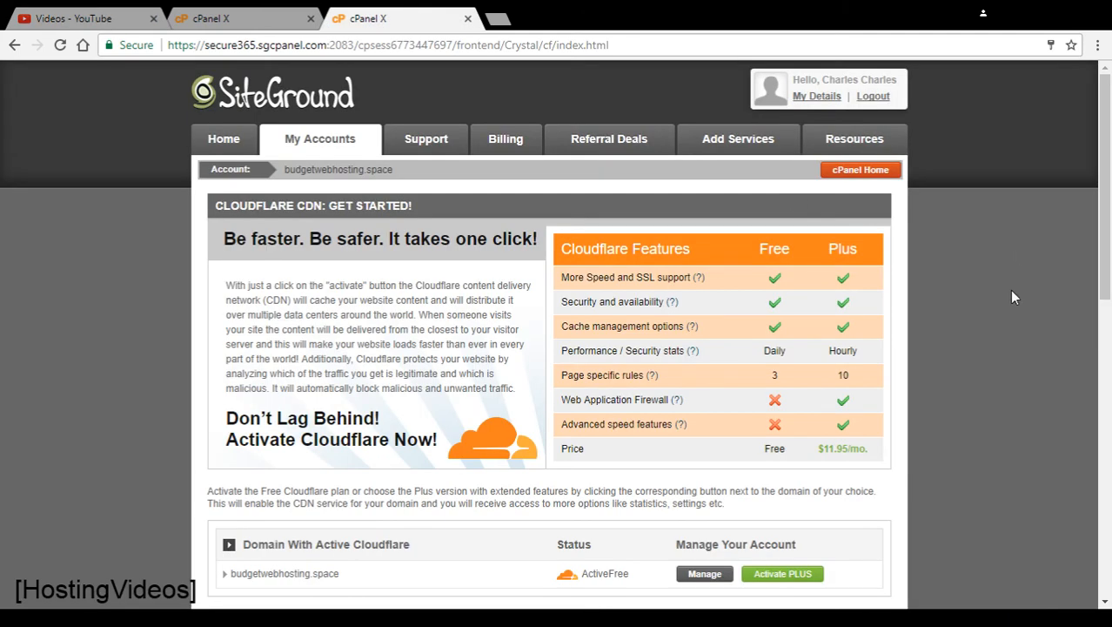